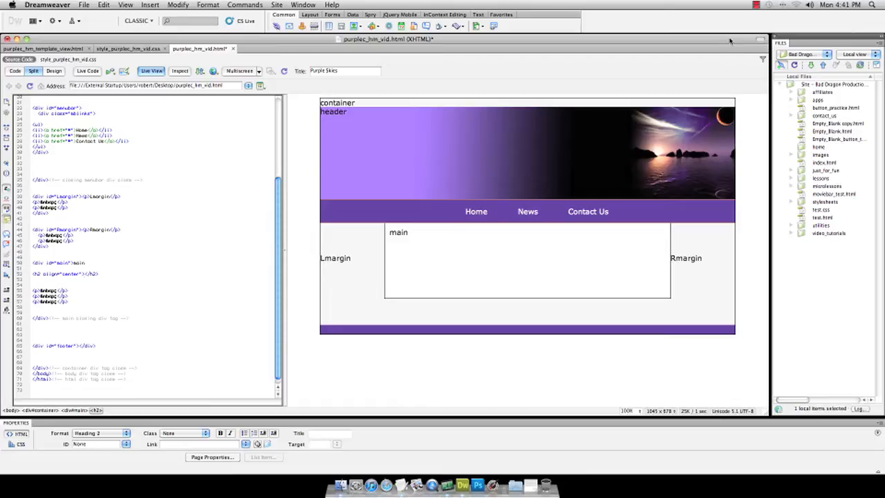
mouse_move(639, 178)
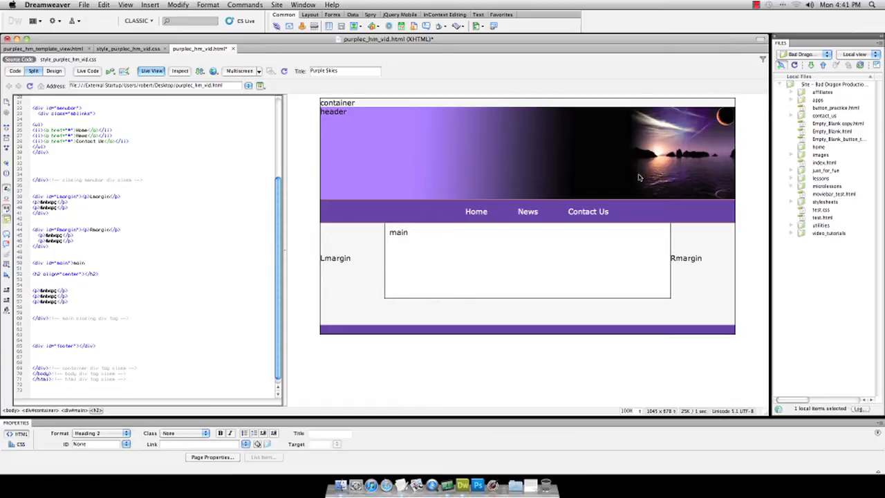
mouse_move(528, 211)
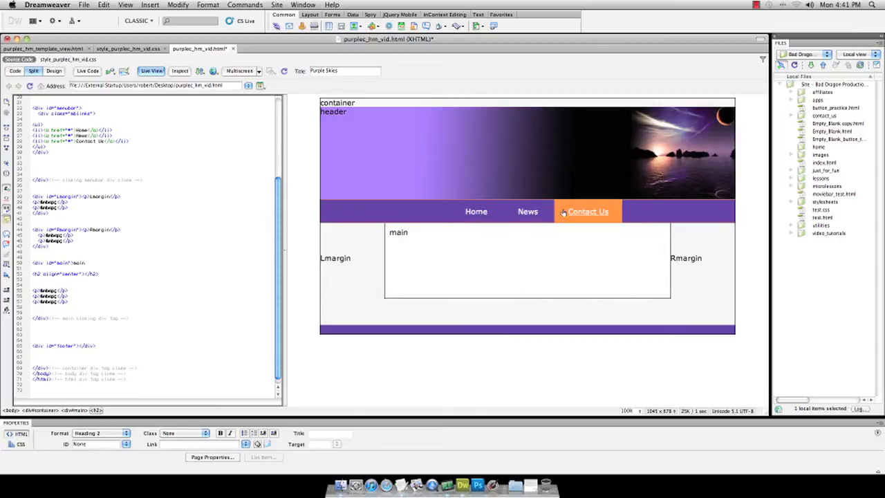
mouse_move(567, 178)
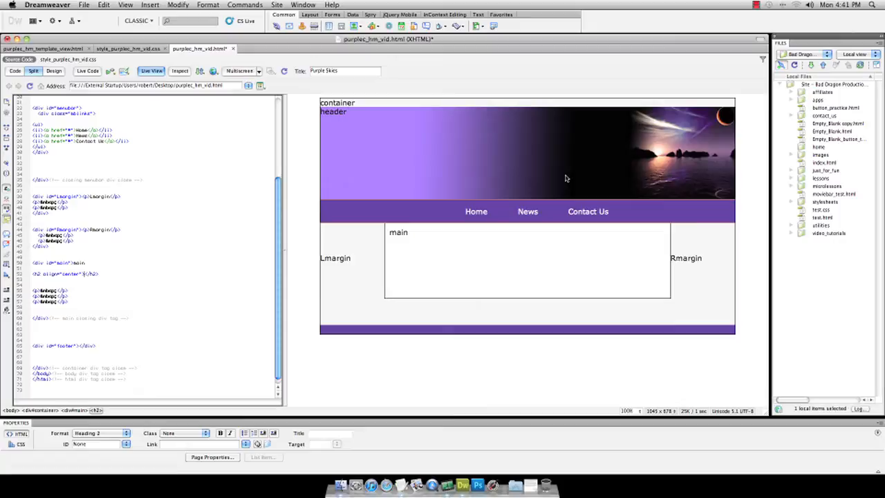
mouse_move(529, 169)
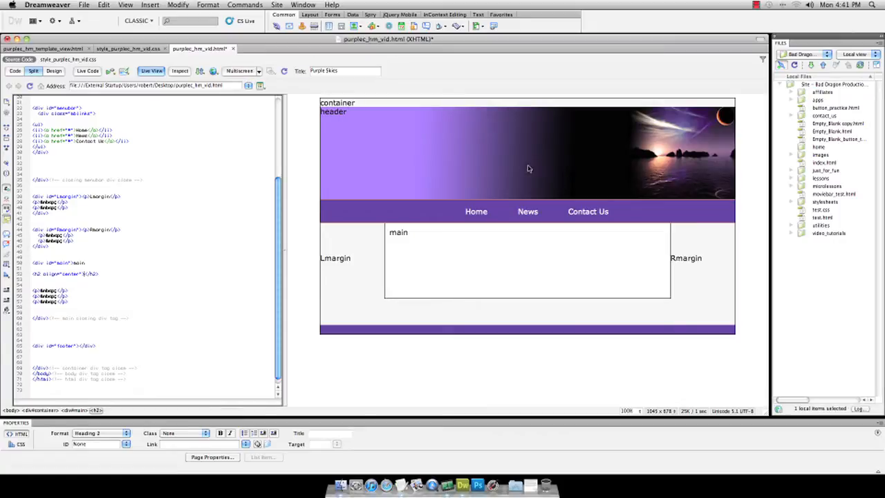
mouse_move(510, 162)
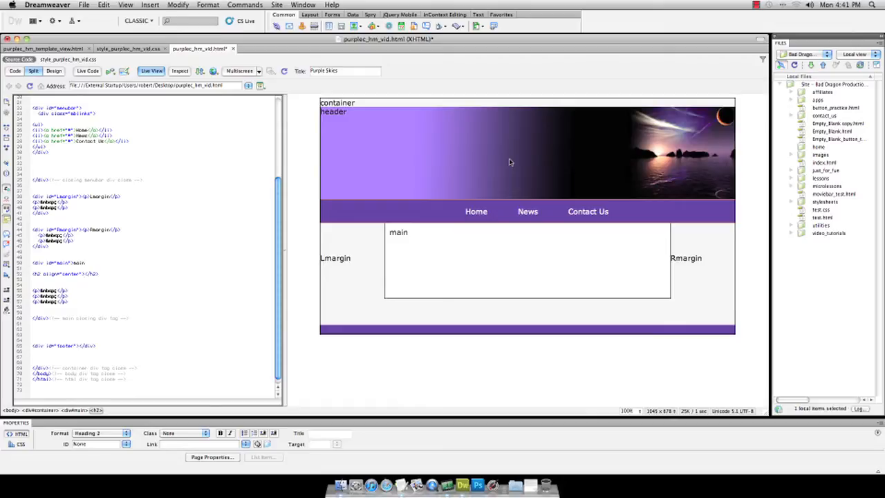
mouse_move(433, 167)
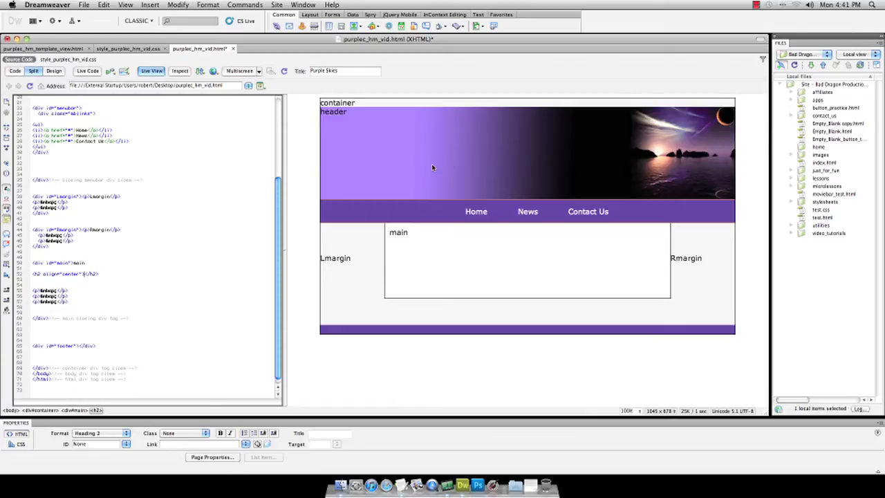
mouse_move(429, 168)
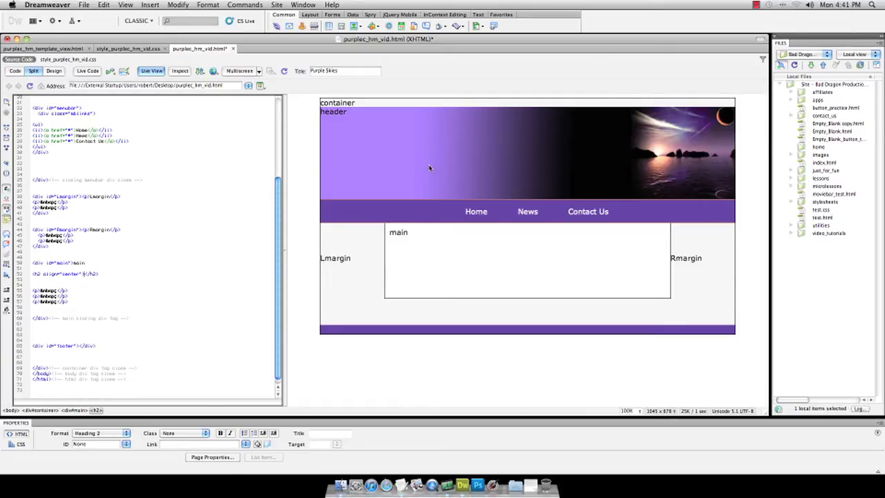
mouse_move(367, 156)
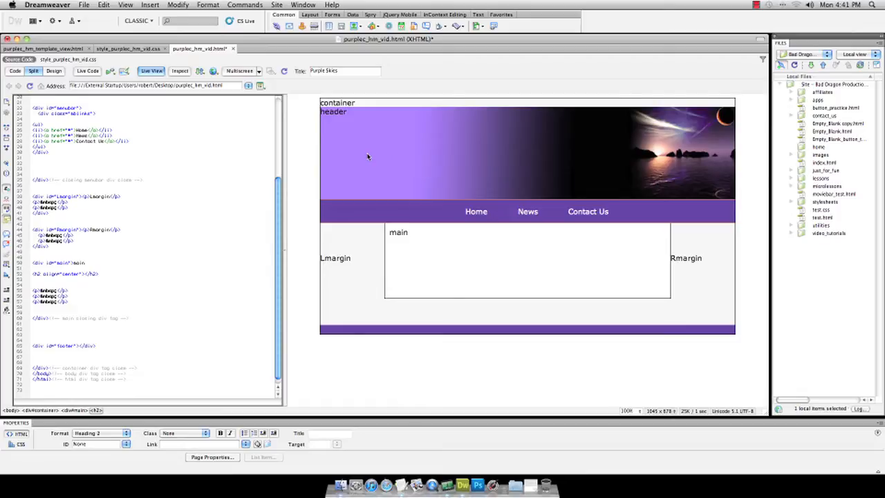
mouse_move(372, 164)
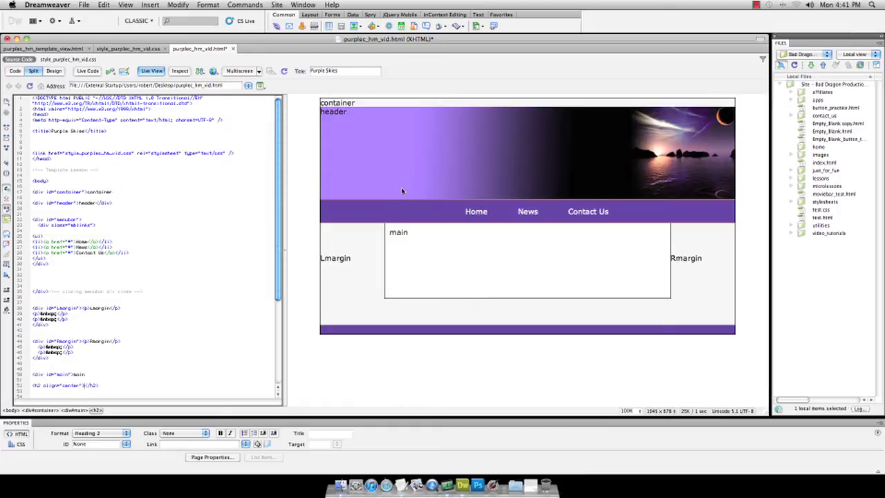
mouse_move(433, 171)
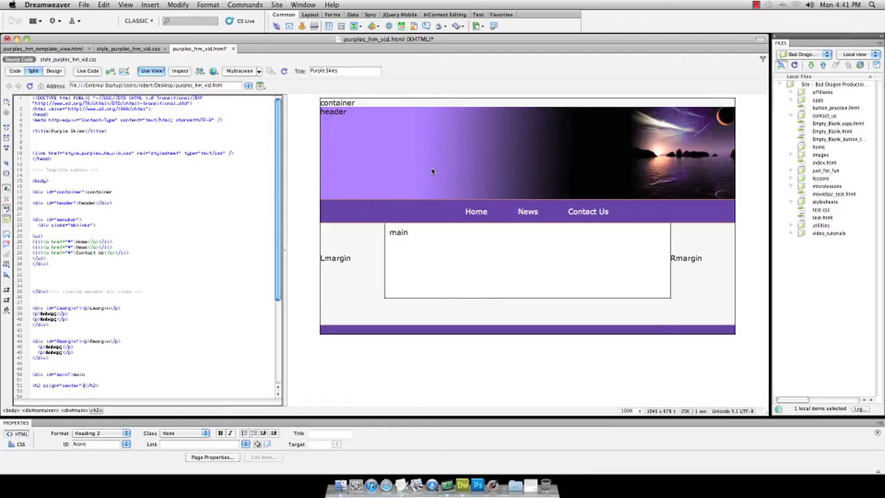
mouse_move(535, 270)
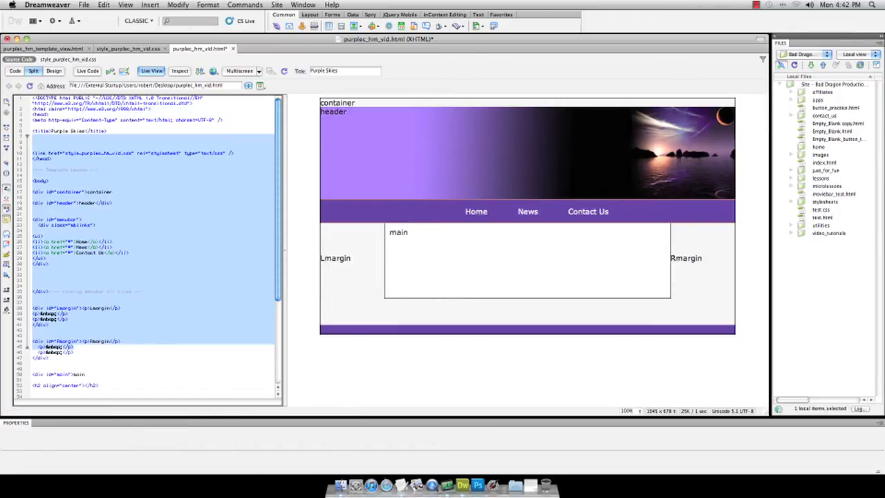
Compare the stylesheet with the Purple Skies page and put the cursor in the main box
click(128, 48)
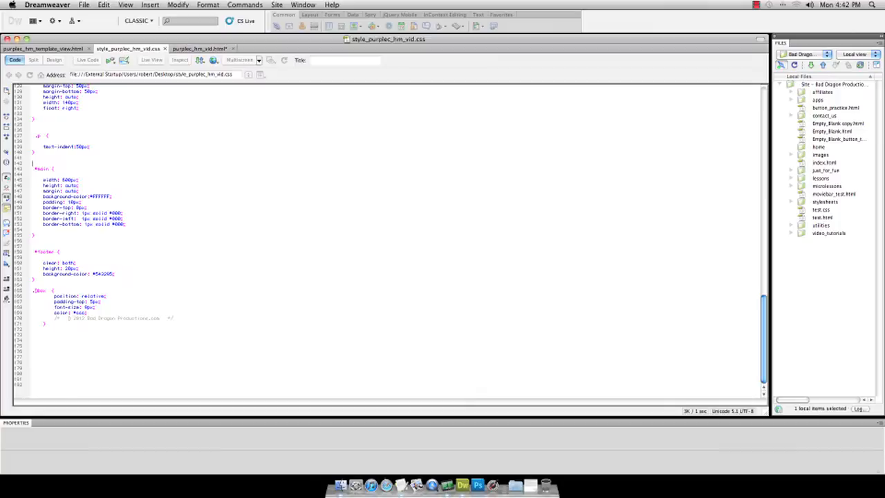
click(199, 49)
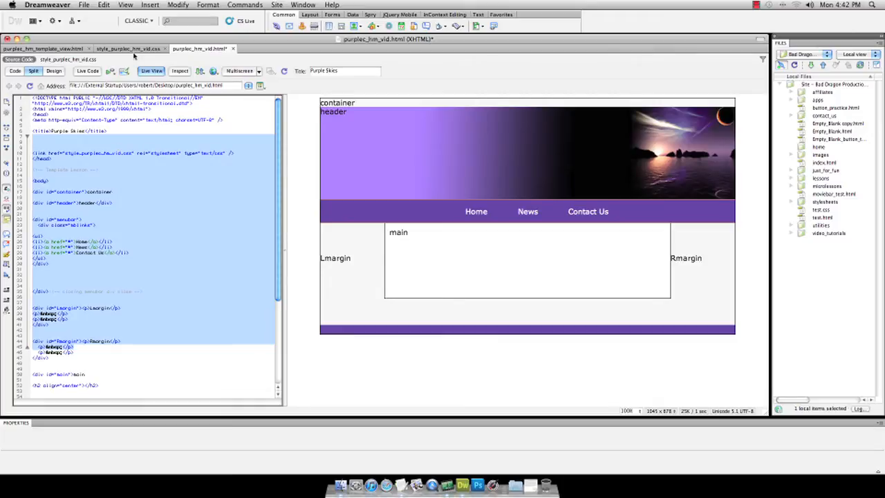
click(127, 49)
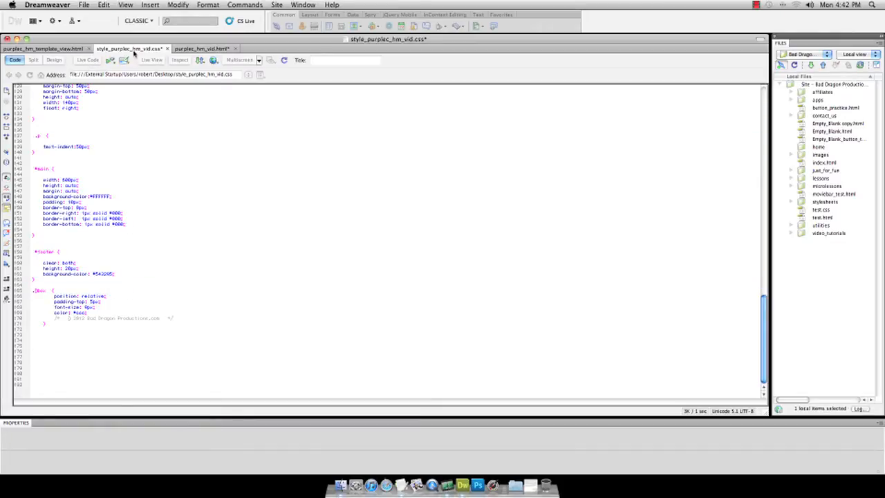
click(201, 49)
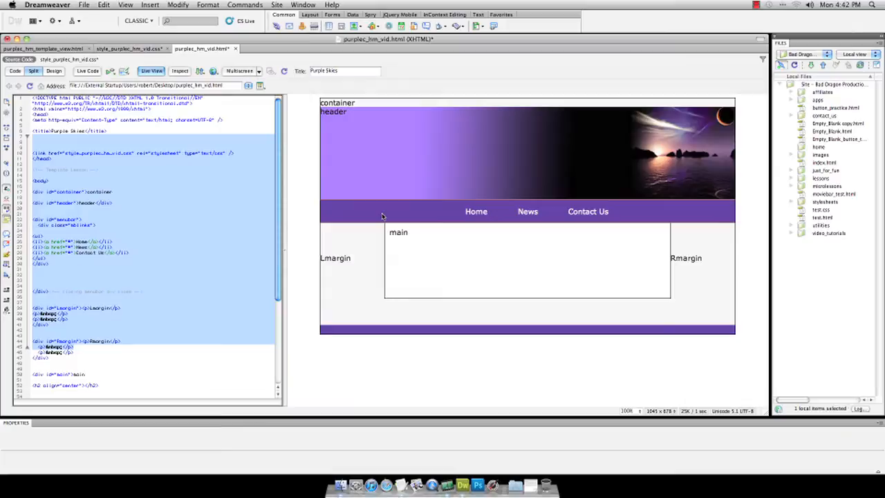
mouse_move(424, 252)
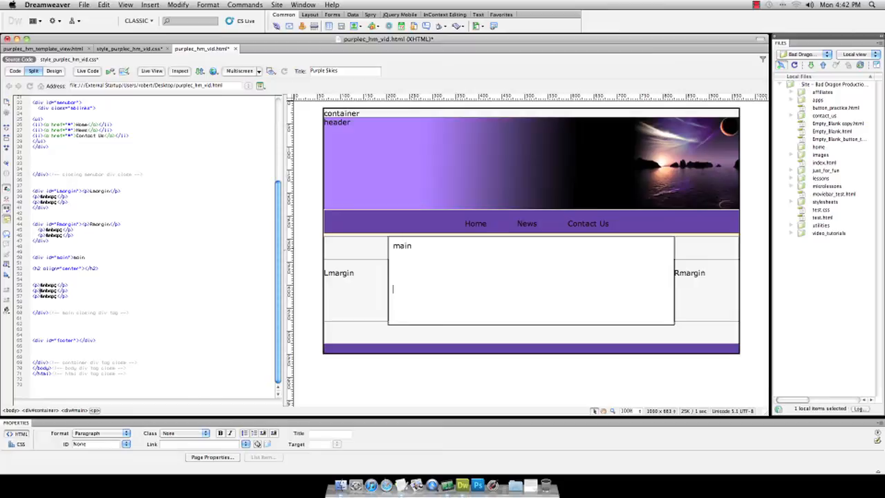
click(402, 245)
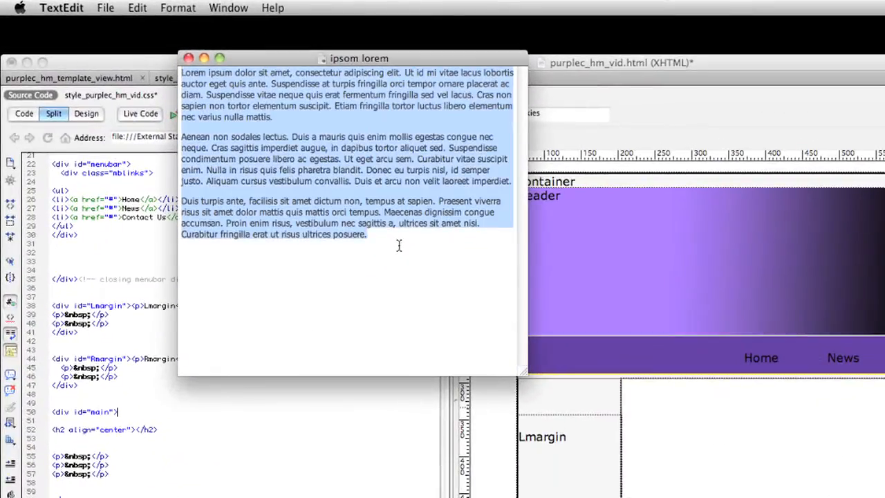
click(189, 58)
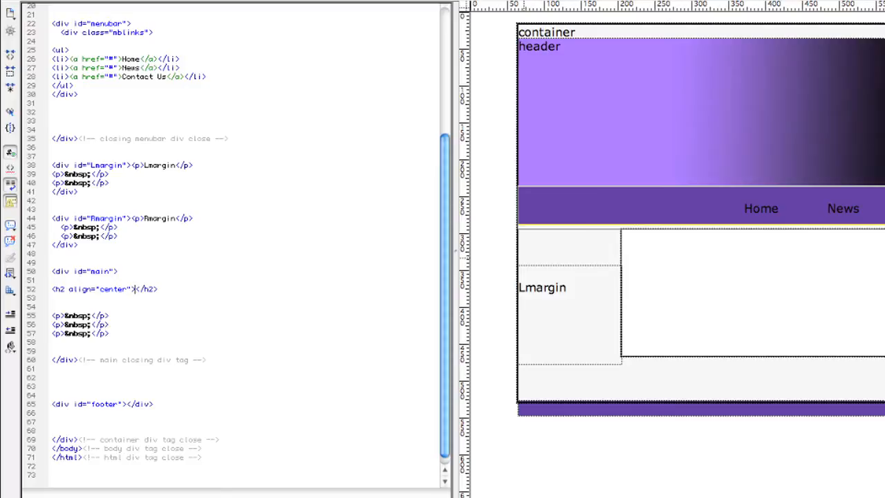
Type 'Lorem Ipsum' into the main area's h2 heading
text(Lorem)
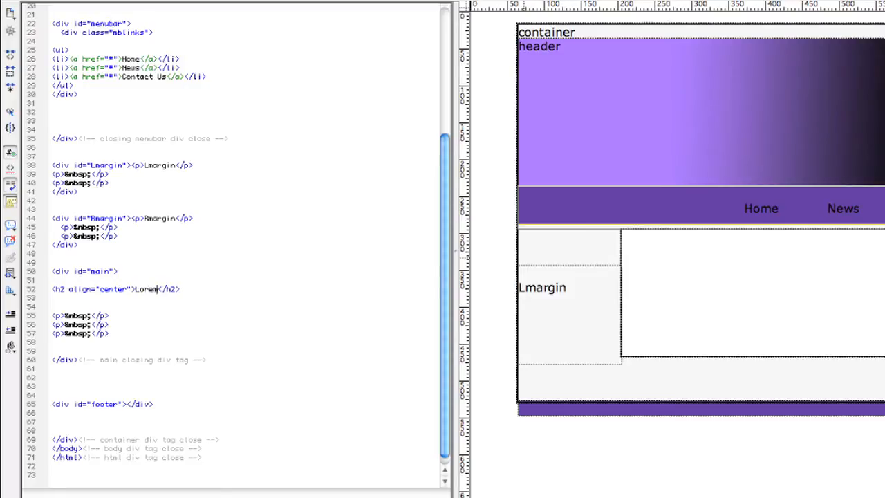
text(Ipsum)
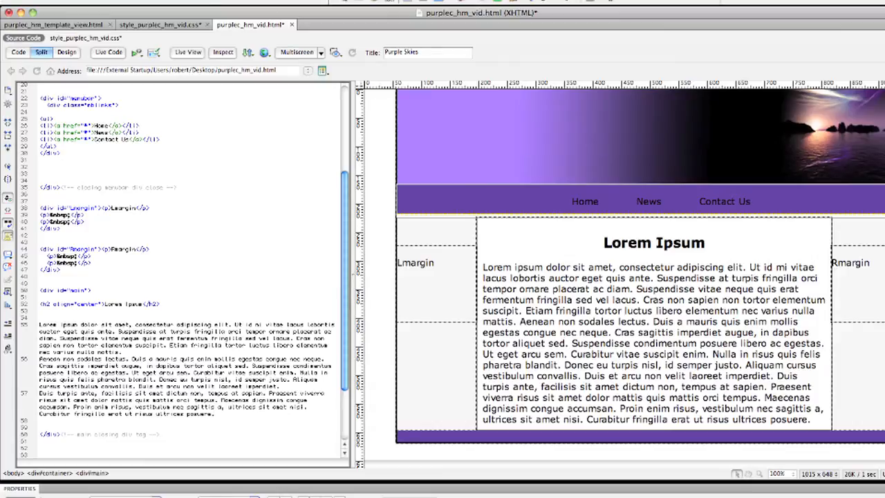
scroll(down, 3)
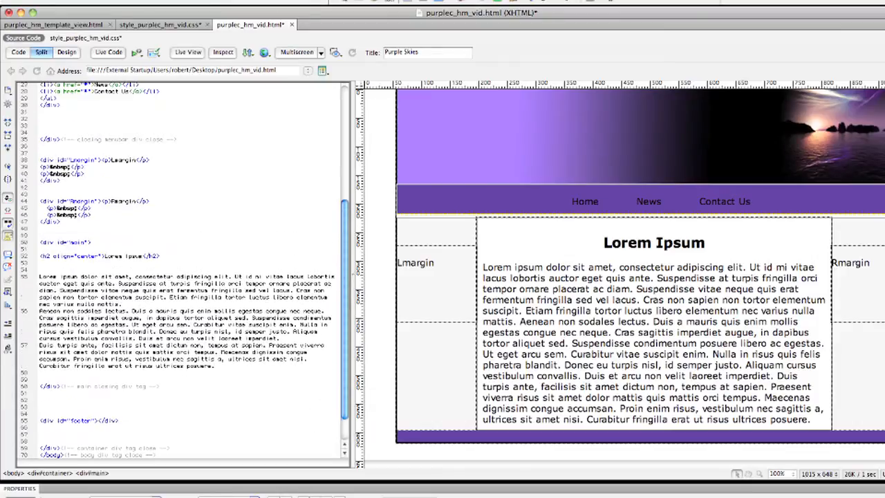
Type <div class="p"> on a new line after the </h2> heading
click(162, 24)
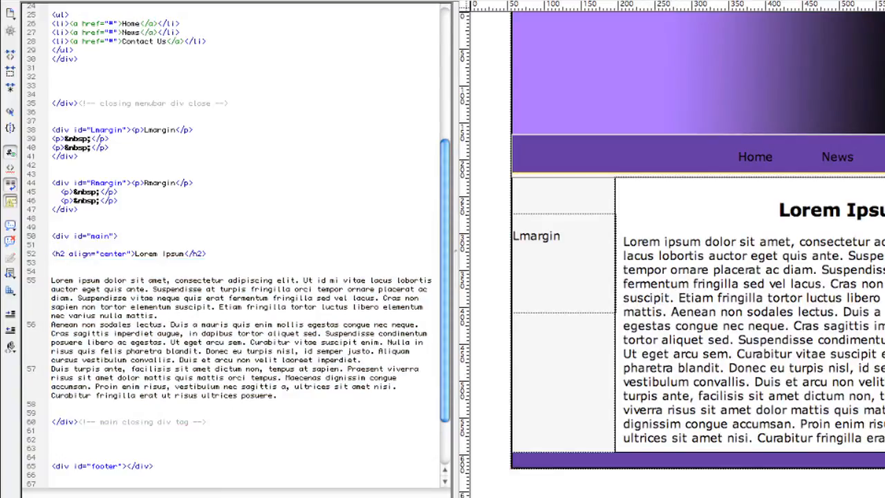
text(<)
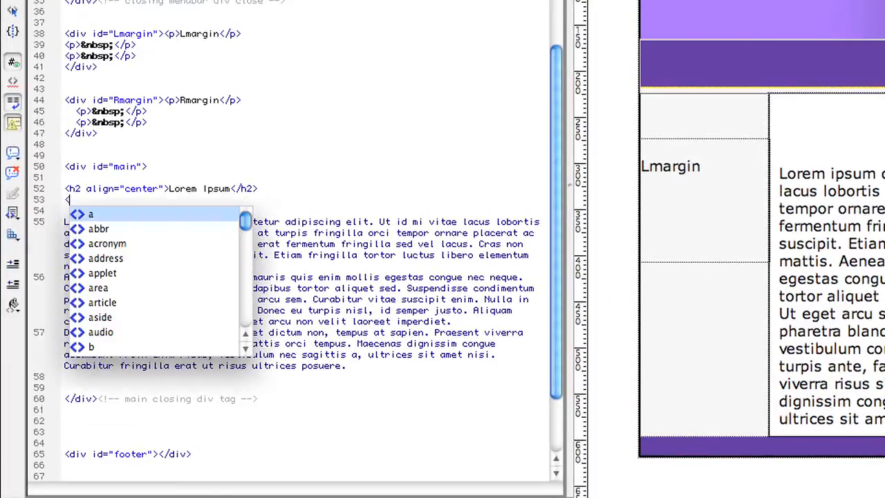
text(div class="p)
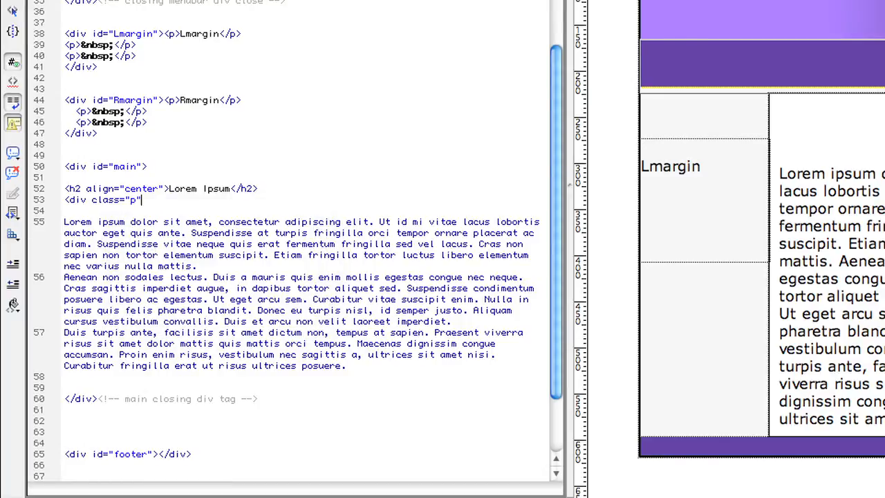
scroll(down, 3)
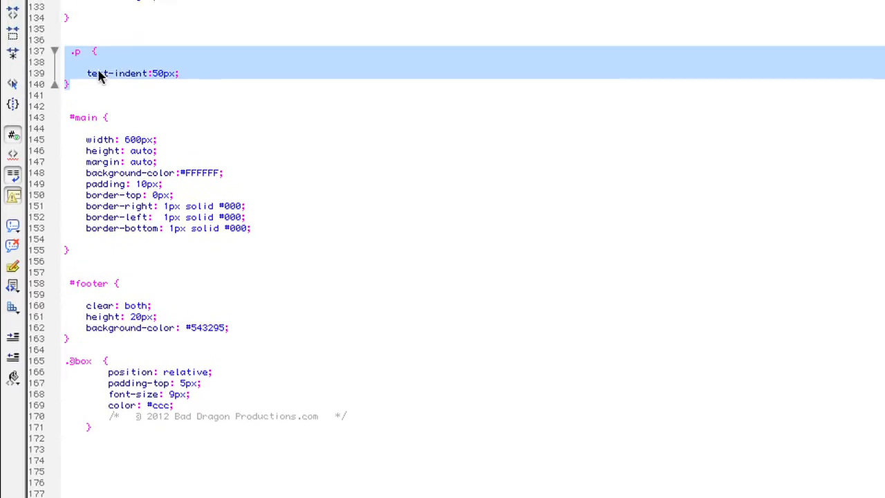
scroll(down, 3)
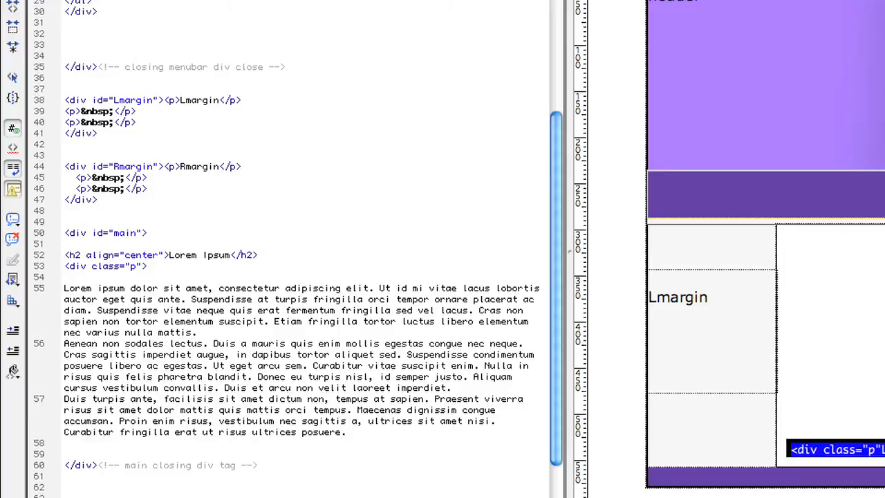
Type </div><!-- closing indent tag--> after the last paragraph
click(147, 266)
text(</div><!-- cl)
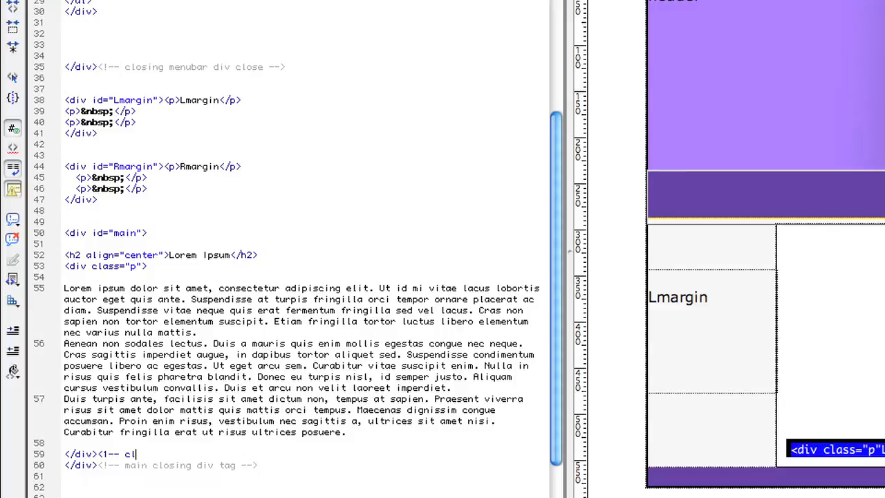
text(osing)
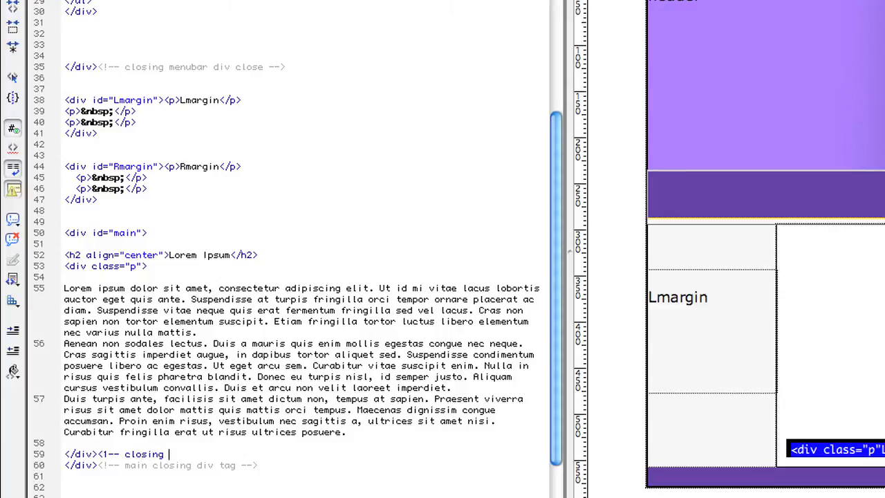
text(indent)
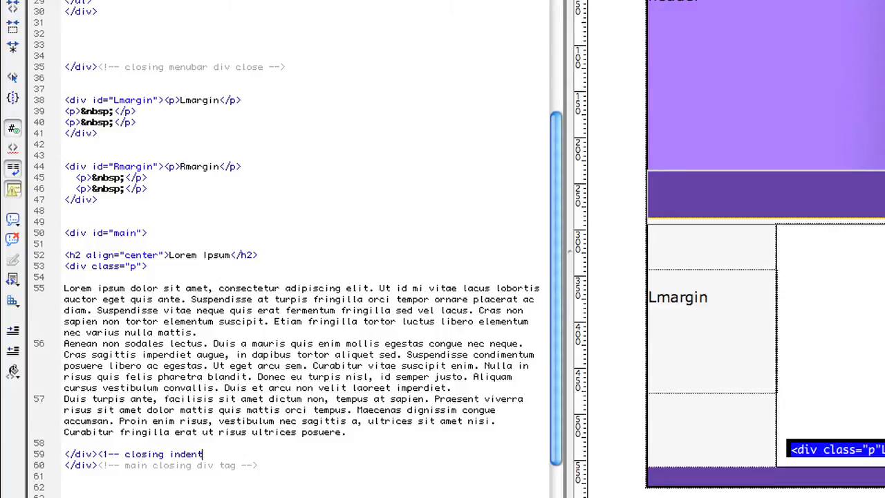
text(tag-->)
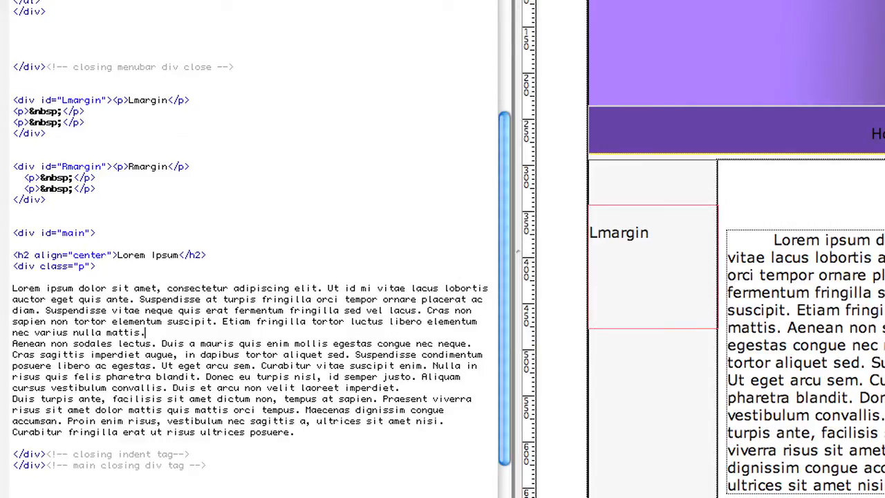
Add <br /> line breaks and <p> tags around the Lorem ipsum paragraphs
text(<br />)
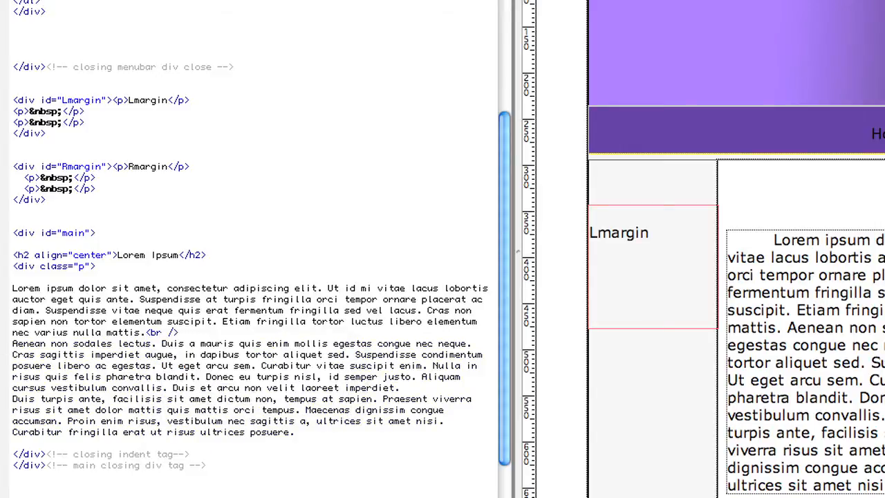
text(<p>)
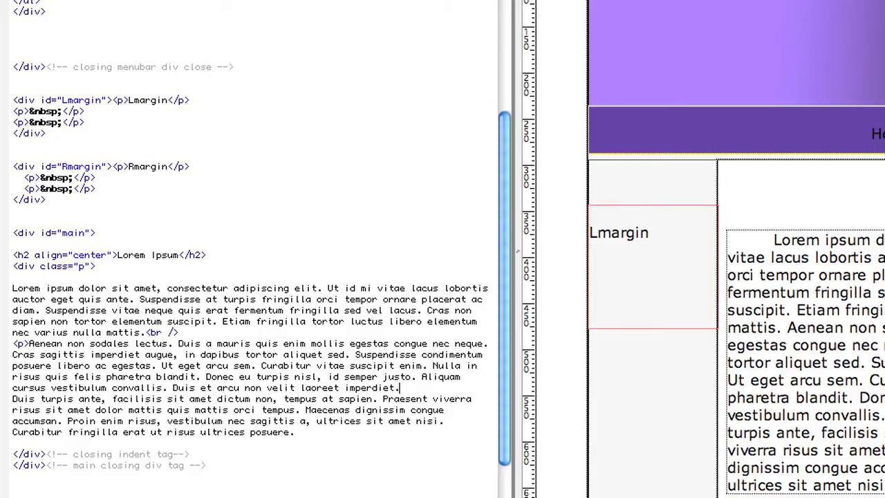
text(<br />)
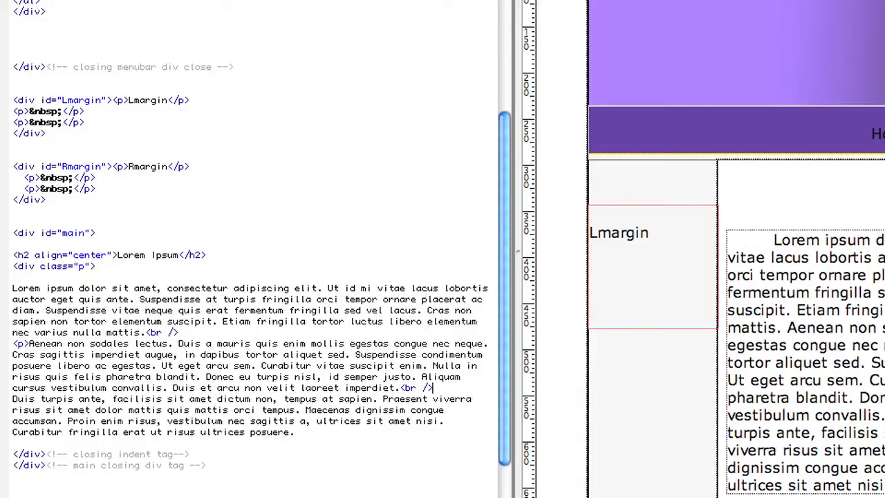
click(432, 387)
text(<p>)
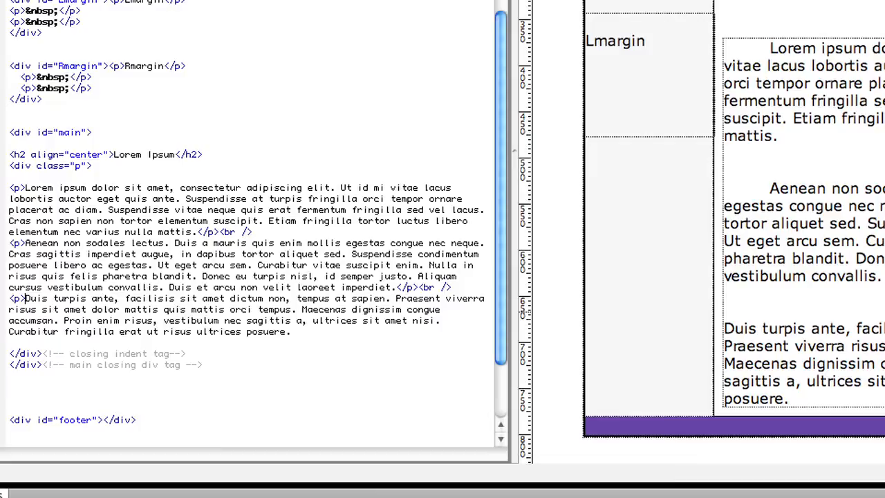
Type </p> after 'posuere.' to close the third paragraph
click(289, 331)
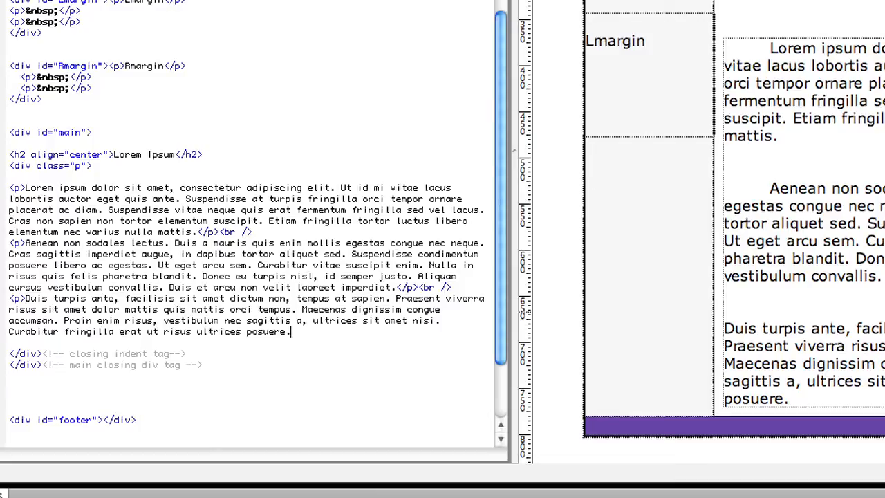
text(</p>)
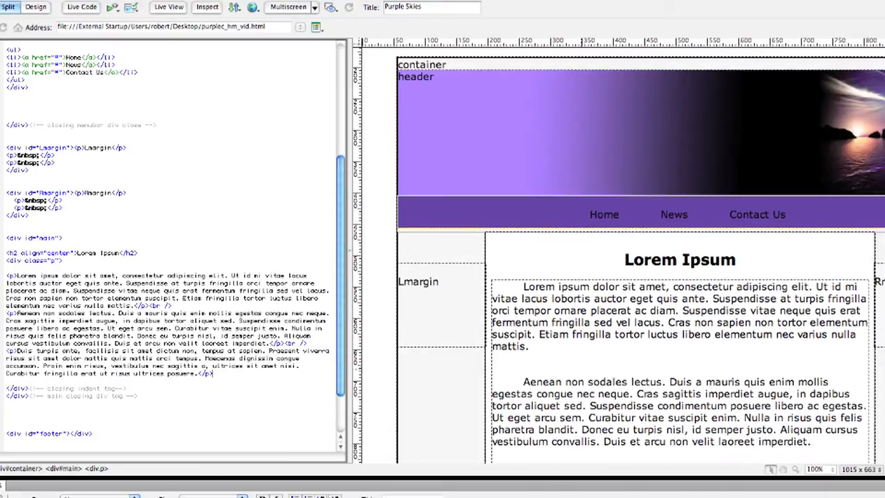
scroll(down, 3)
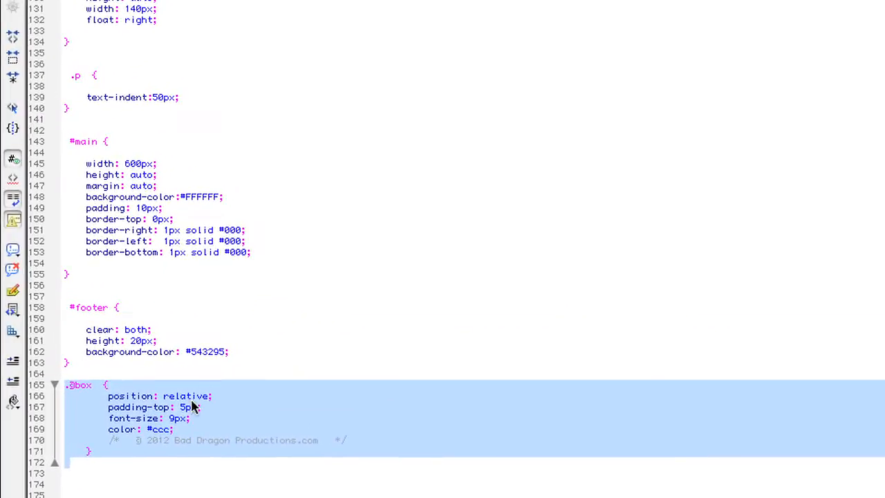
mouse_move(95, 420)
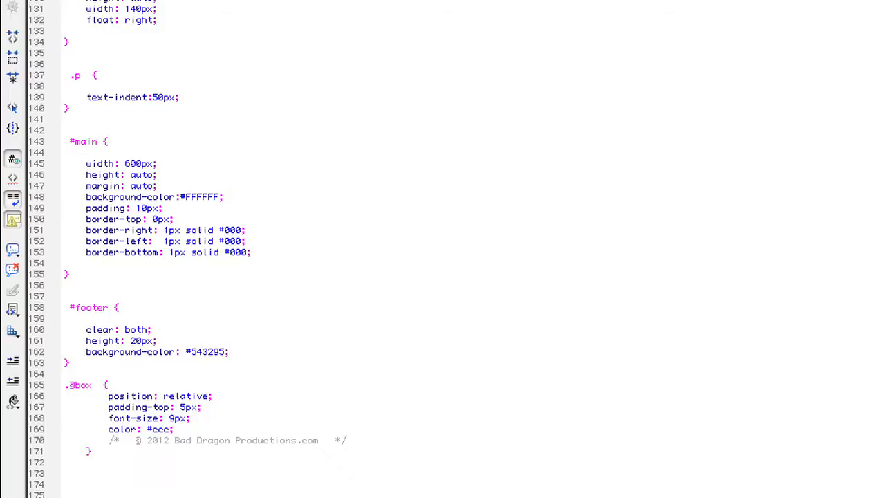
Inspect the .box rule in the stylesheet, then return to the page's HTML code
click(54, 385)
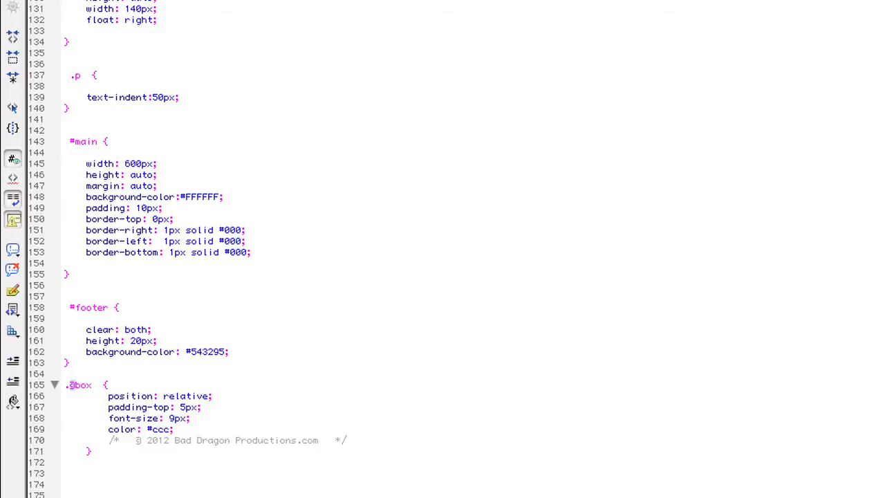
double_click(80, 386)
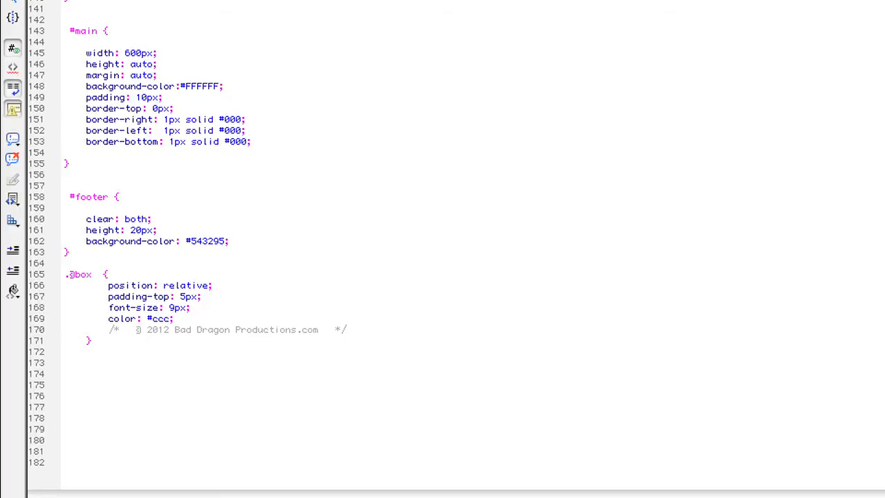
click(69, 351)
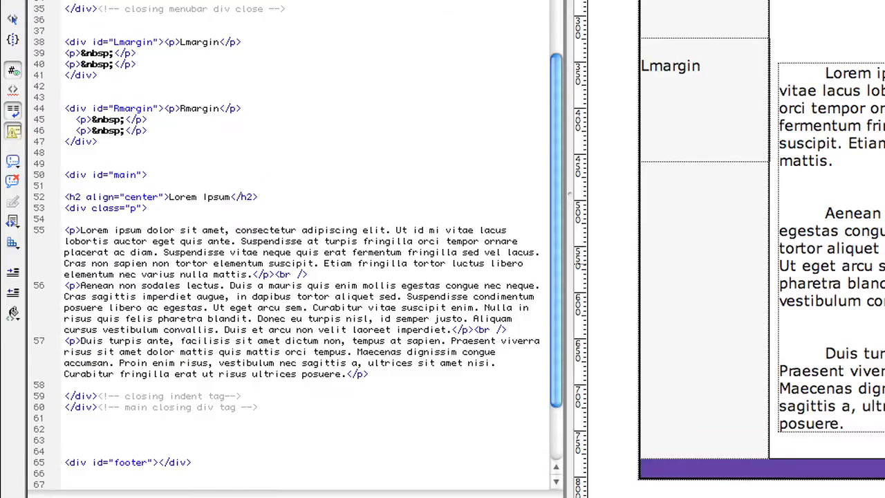
Add blank lines in the footer div and type <div class="box"></div> there
scroll(down, 3)
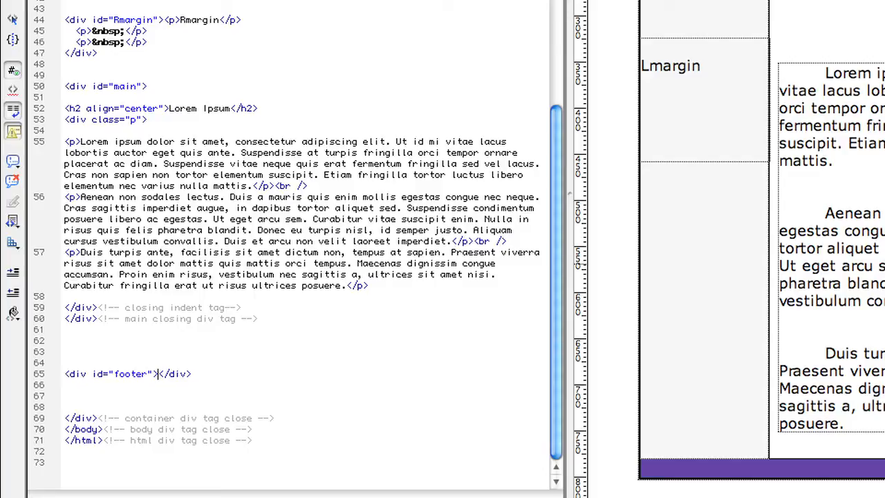
key(Enter)
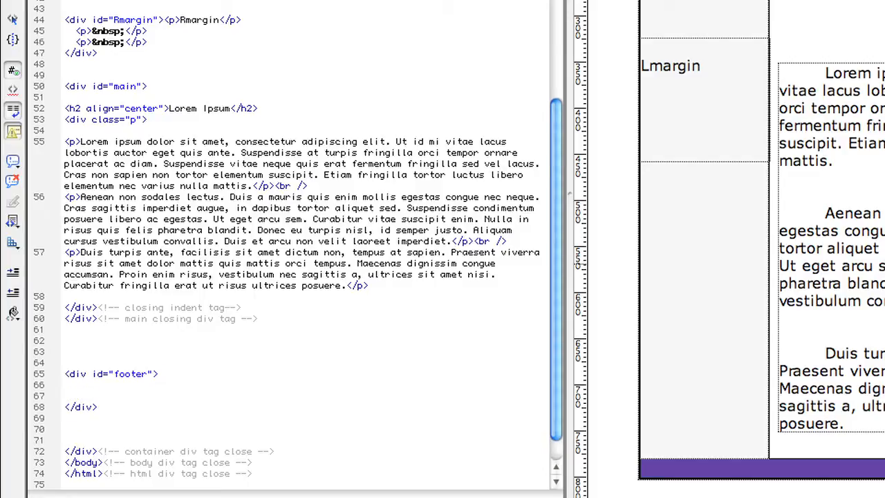
text(<div)
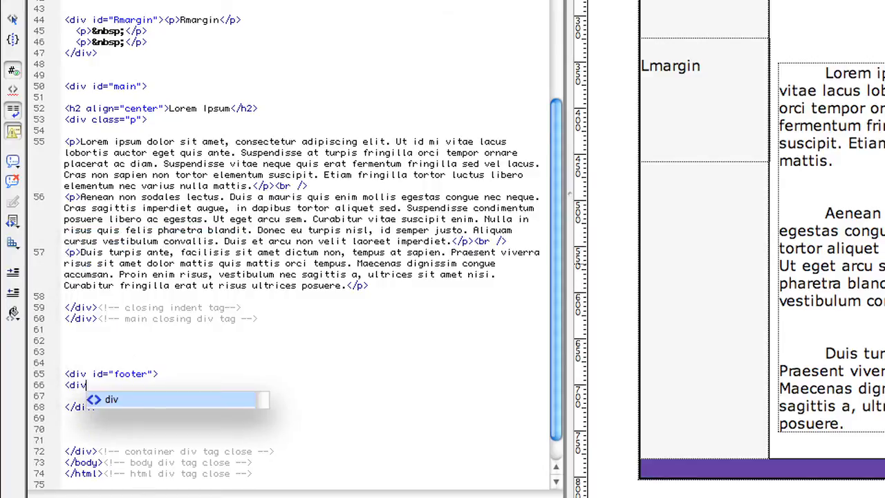
text(class="")
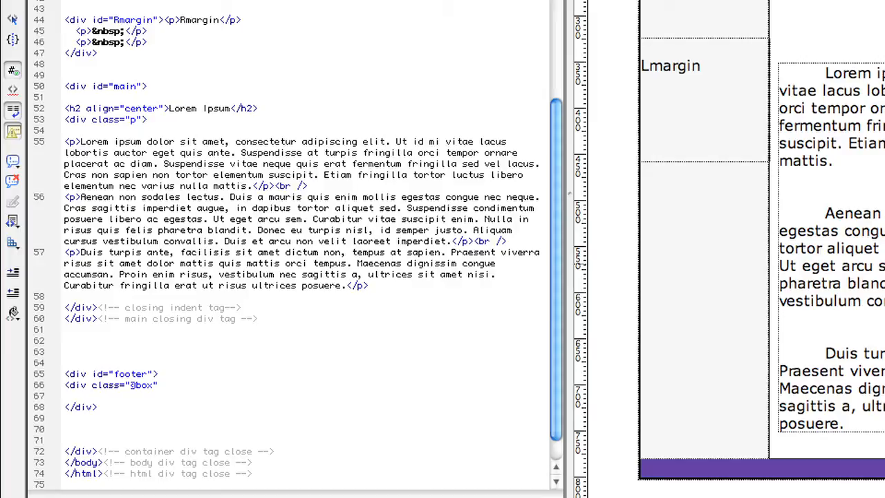
click(160, 385)
text(>)
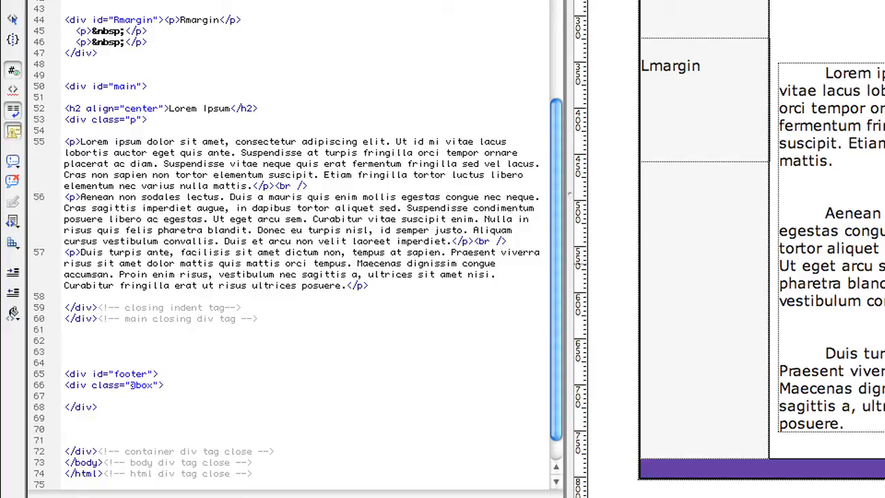
text(</div>)
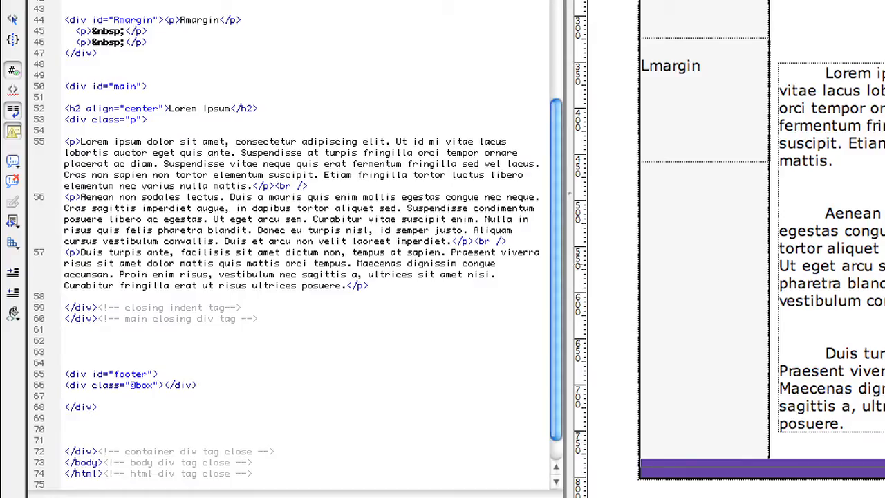
click(163, 386)
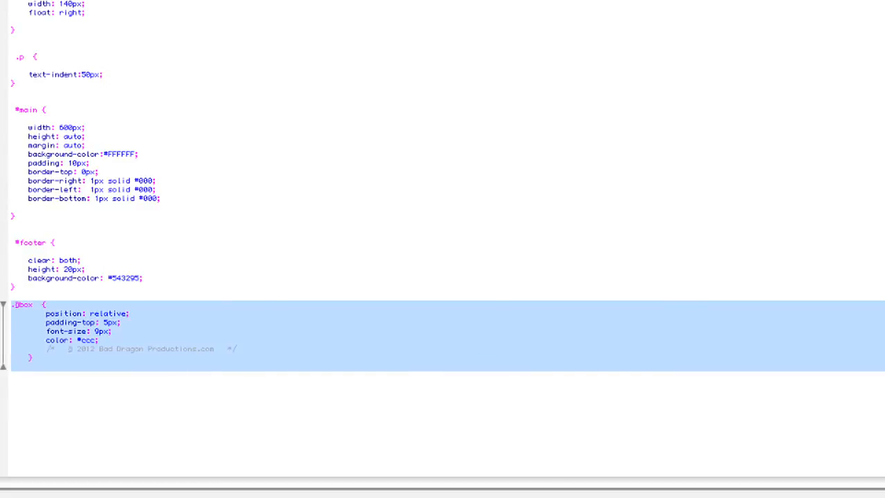
Scroll up in the code toward the footer's box div
scroll(up, 3)
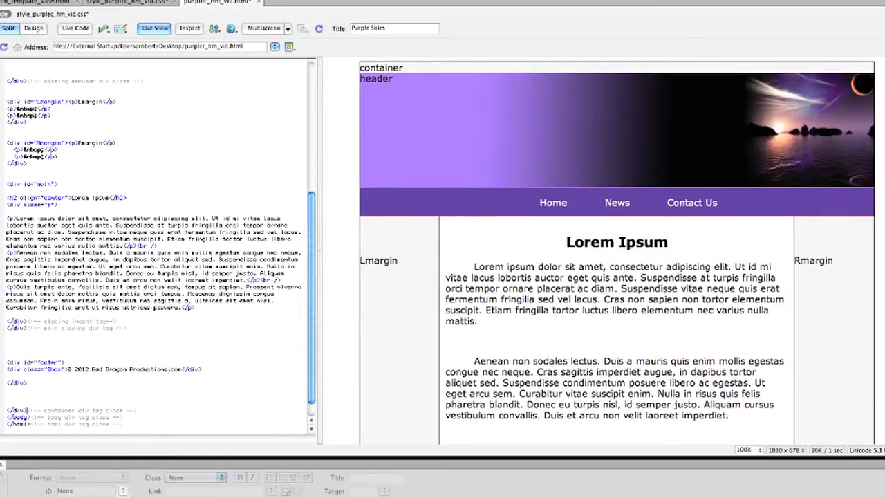
mouse_move(231, 27)
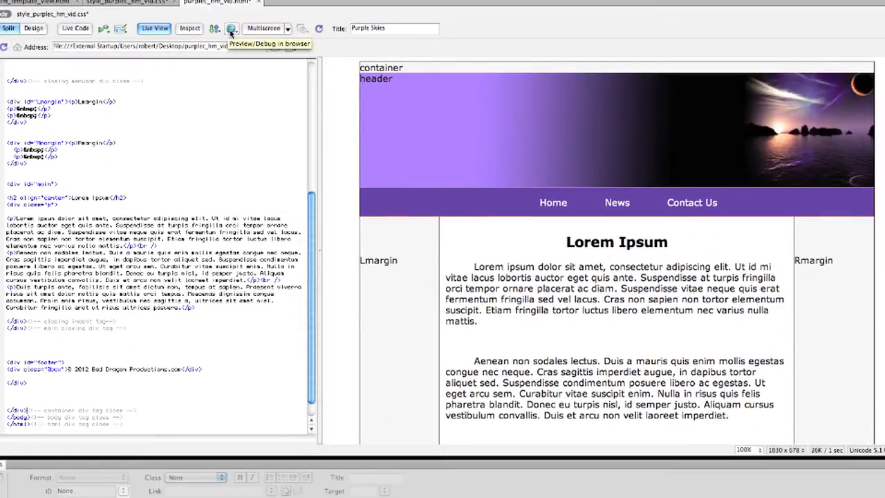
Choose Preview in Safari and confirm saving the modified files
click(232, 29)
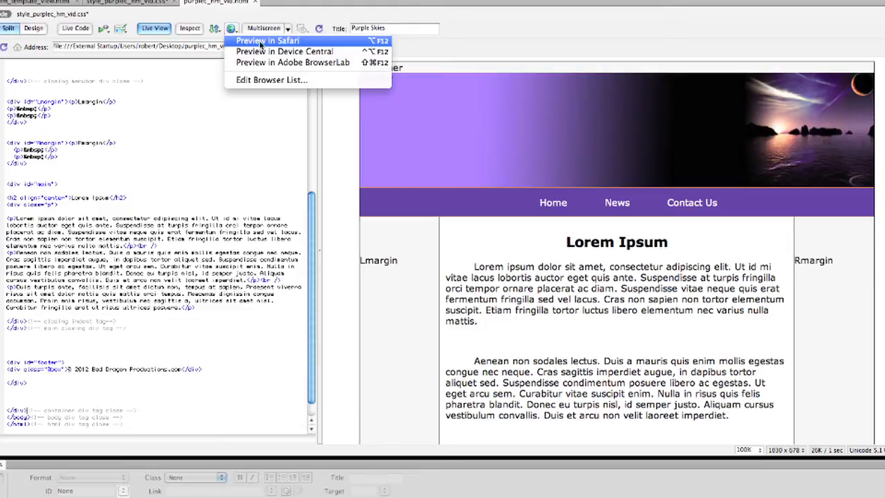
click(267, 40)
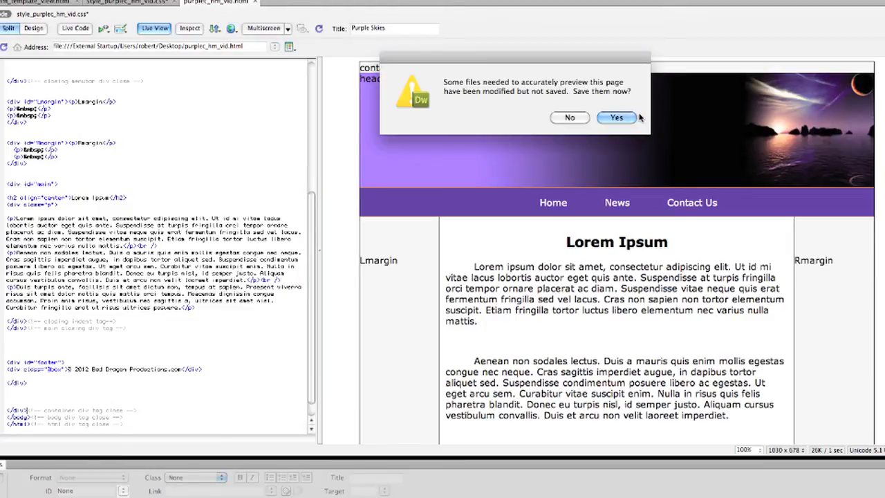
click(615, 117)
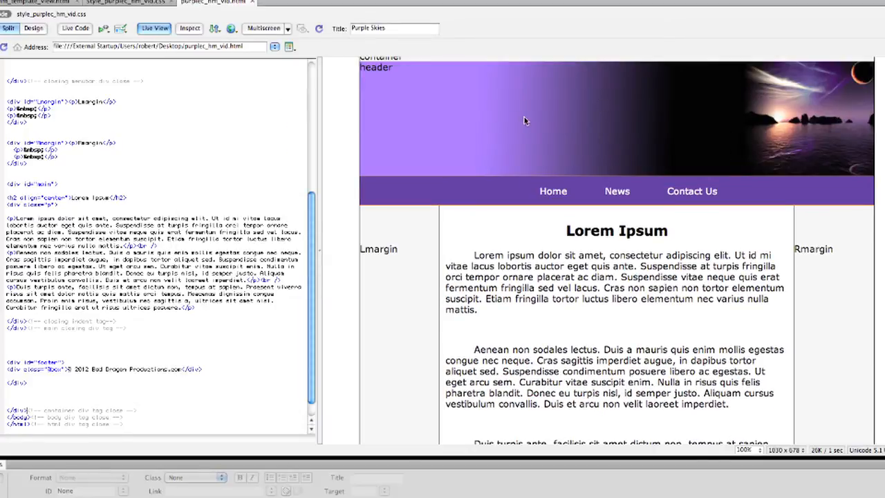
mouse_move(569, 98)
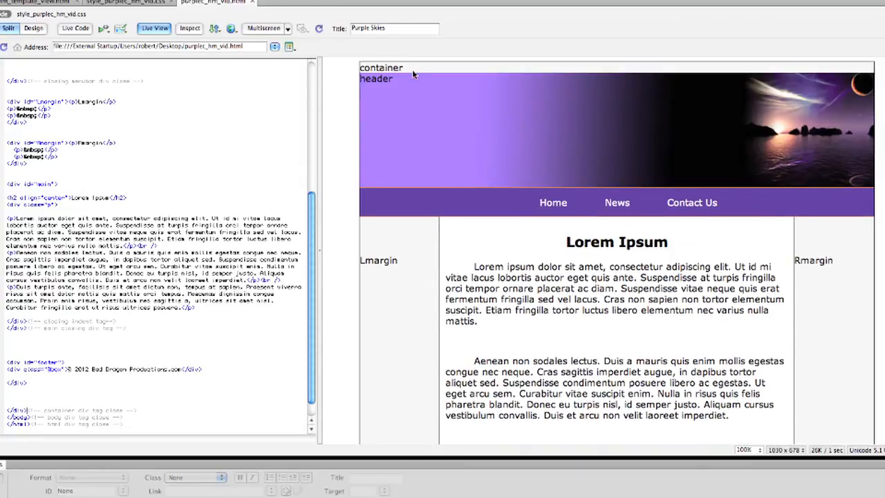
mouse_move(691, 202)
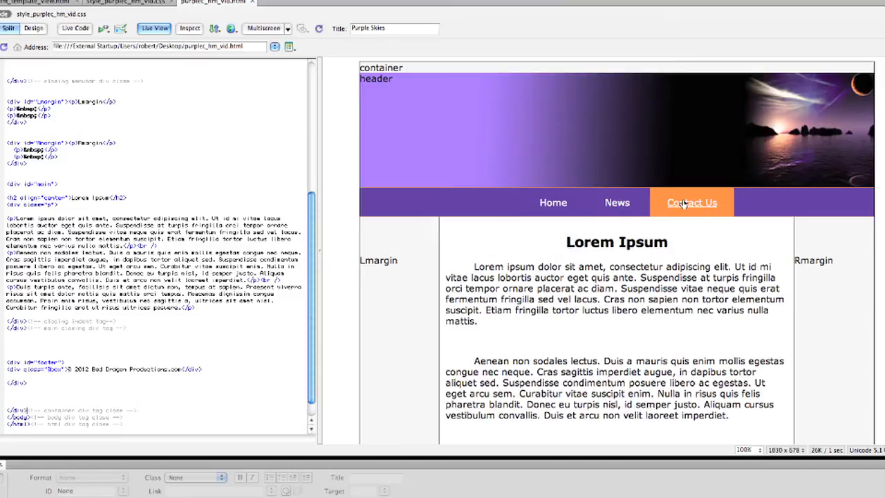
scroll(down, 3)
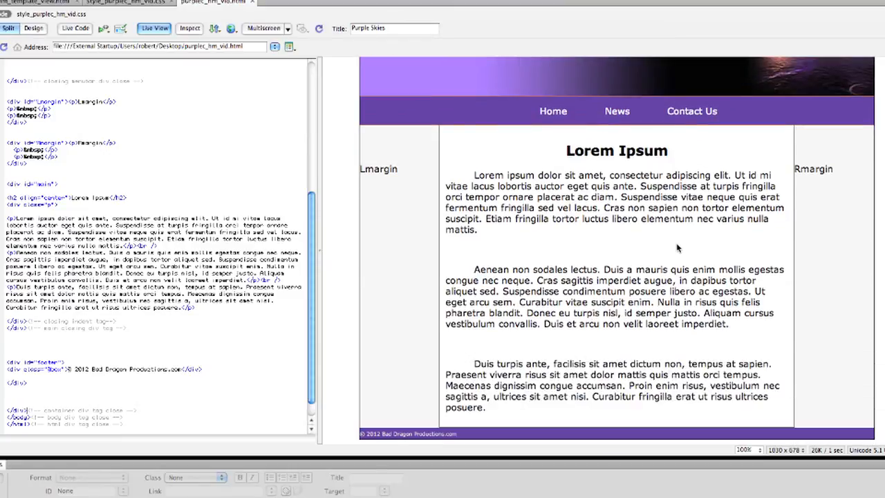
mouse_move(468, 268)
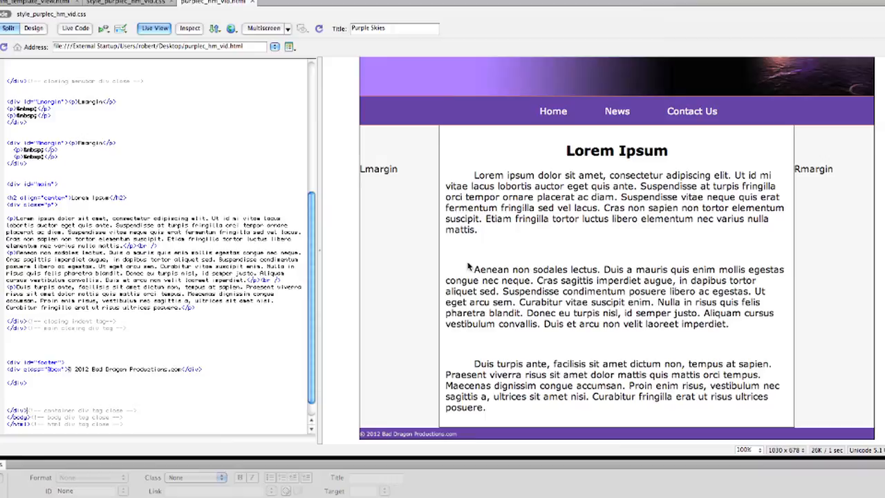
mouse_move(443, 371)
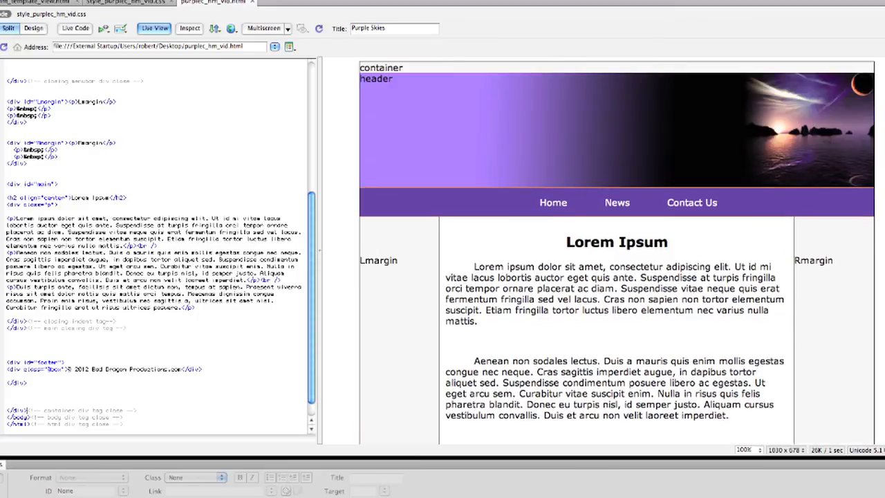
mouse_move(703, 162)
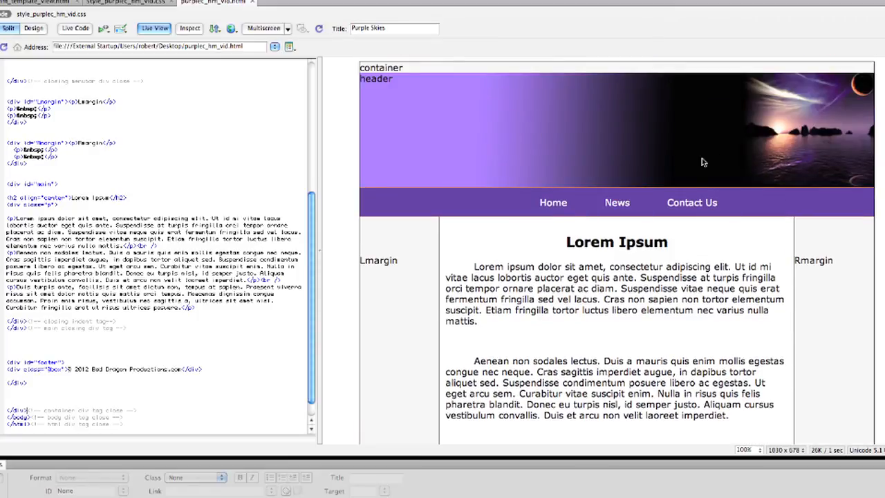
mouse_move(689, 172)
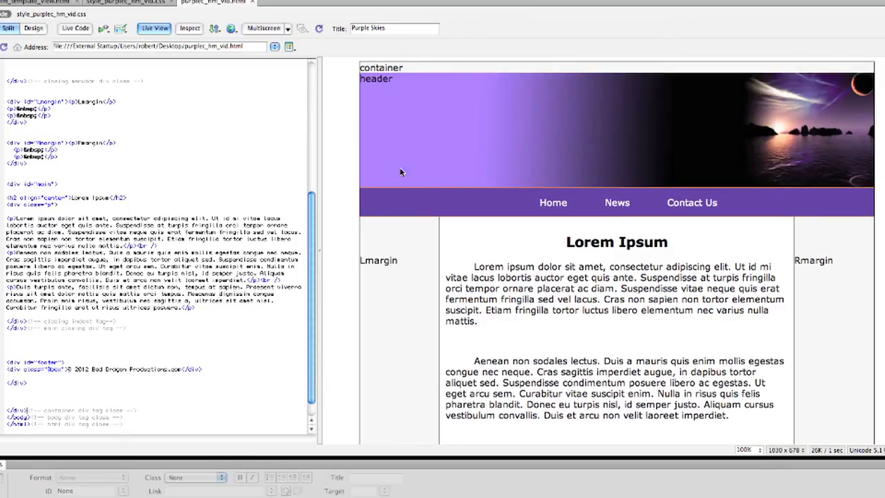
mouse_move(383, 168)
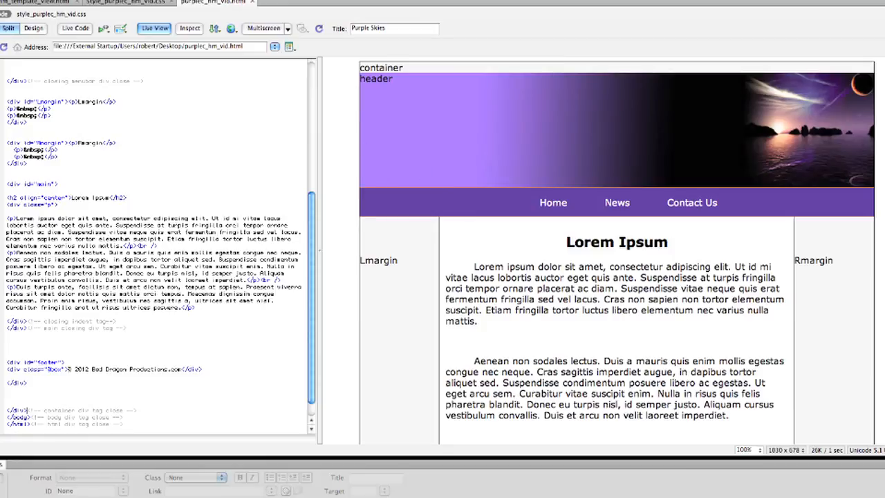
mouse_move(405, 122)
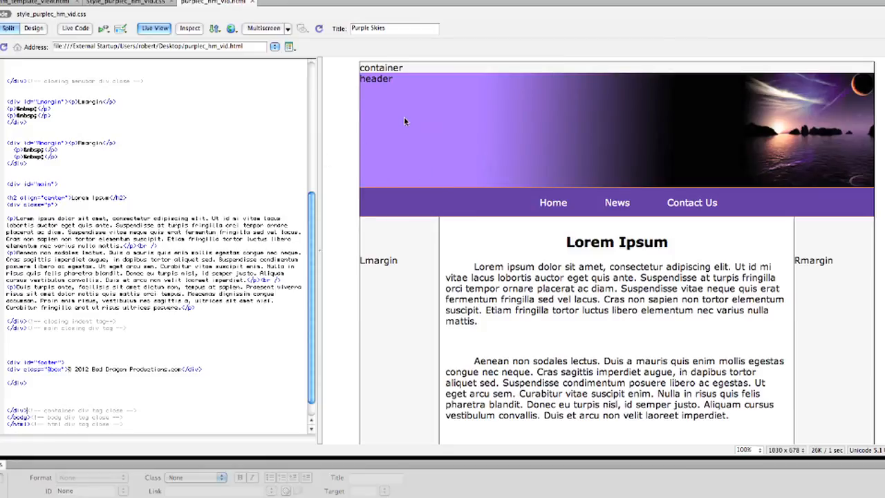
scroll(down, 3)
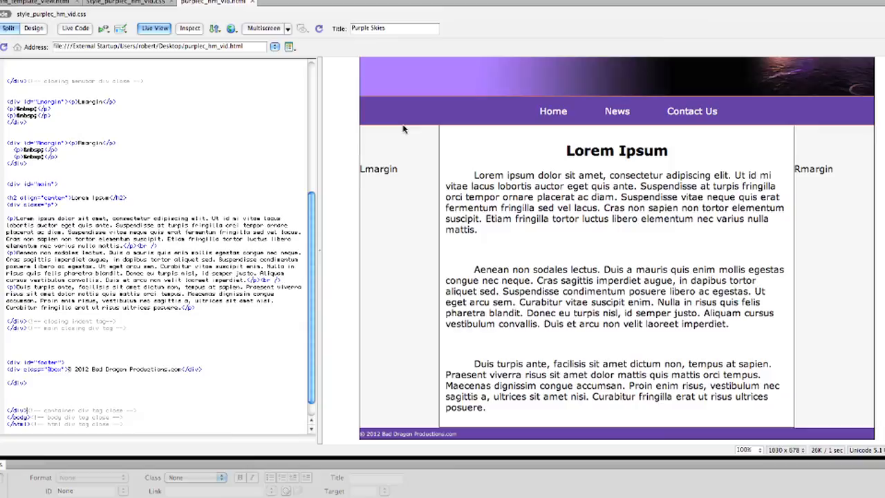